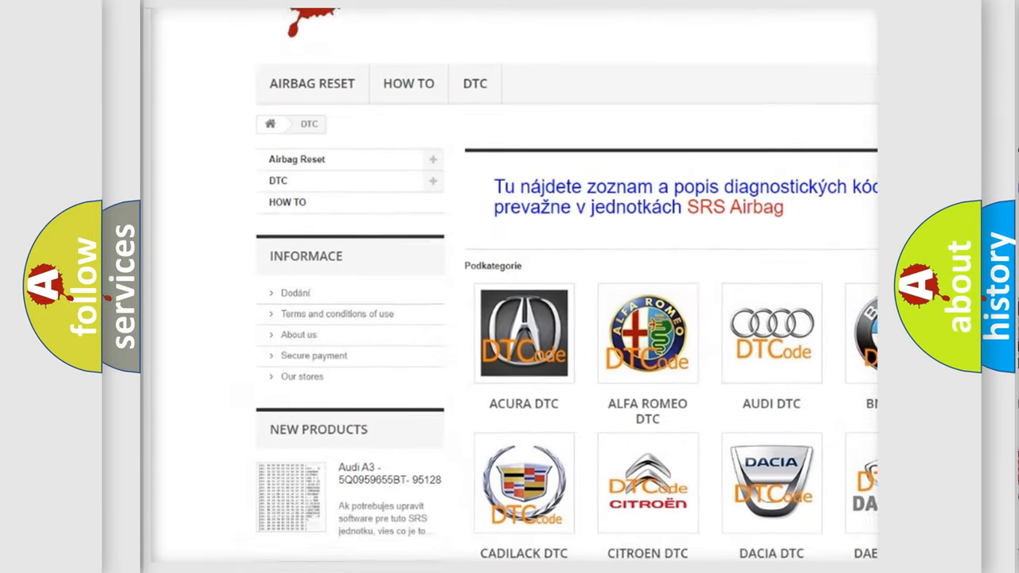
scroll("down", 3)
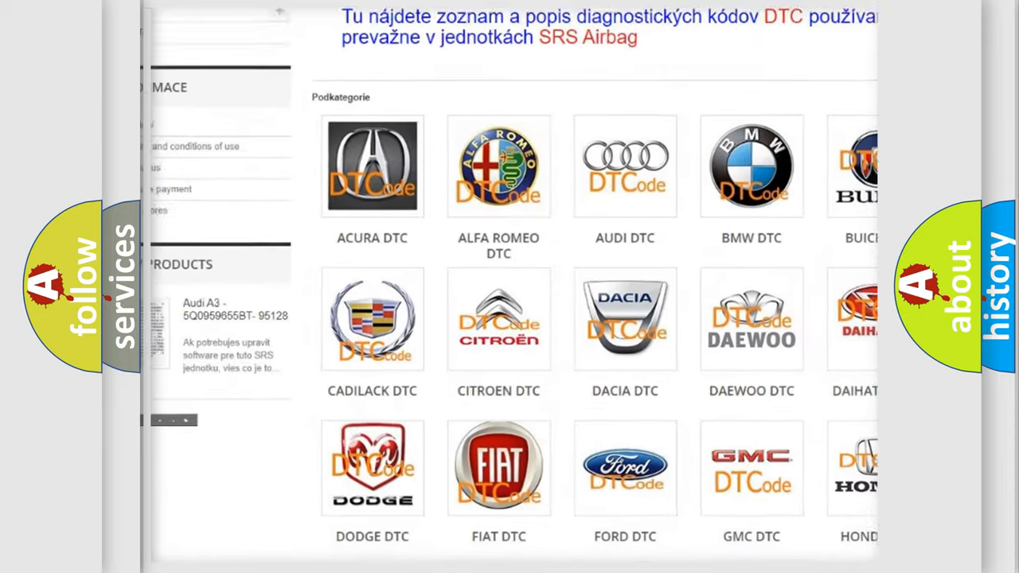
scroll("down", 3)
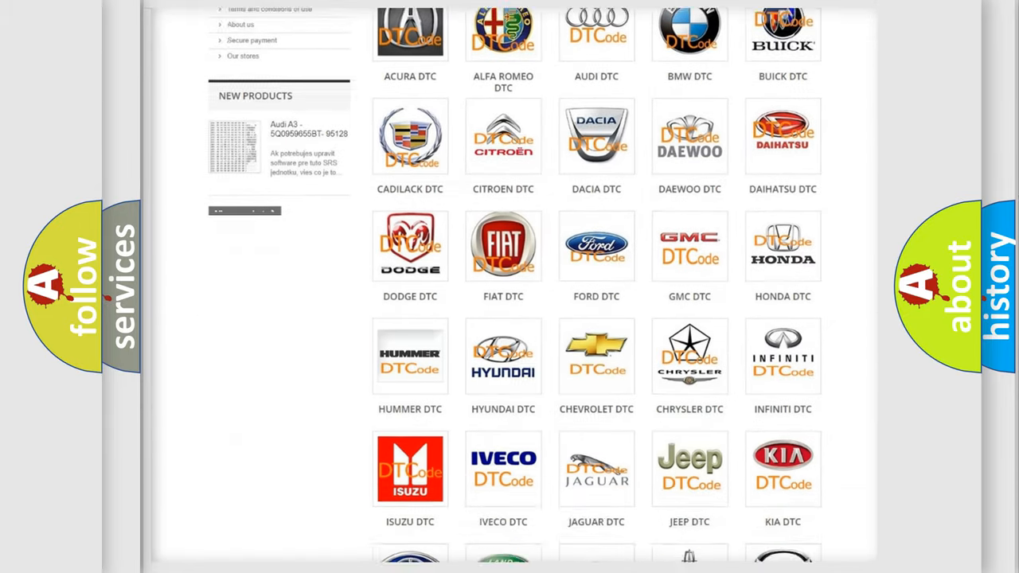
scroll("down", 3)
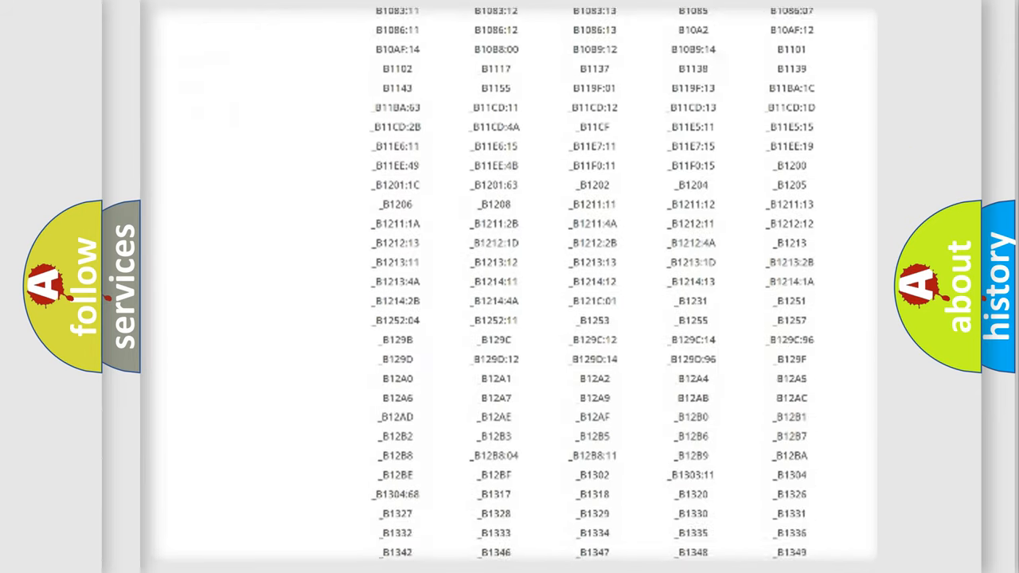
scroll("down", 3)
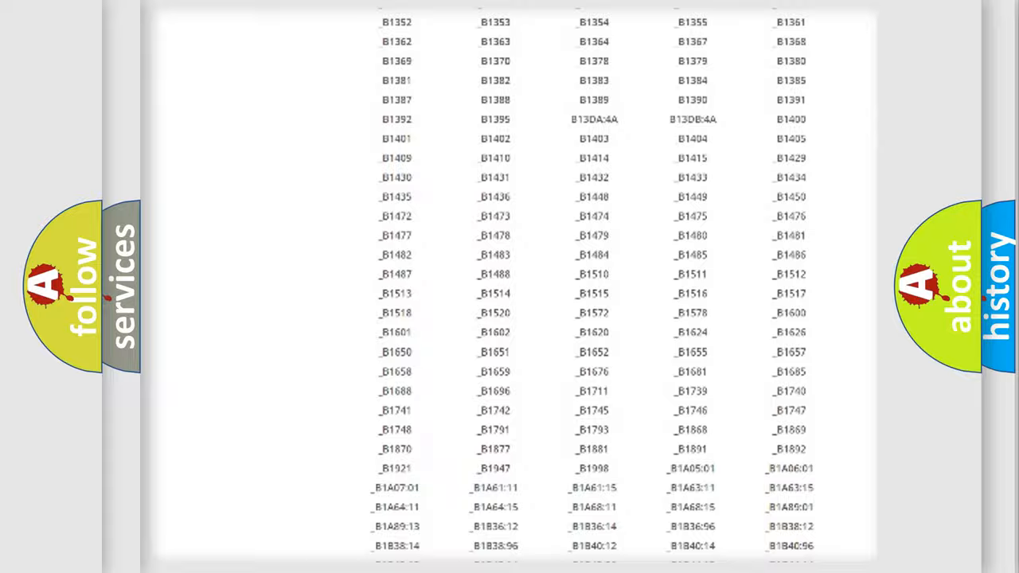
scroll("up", 3)
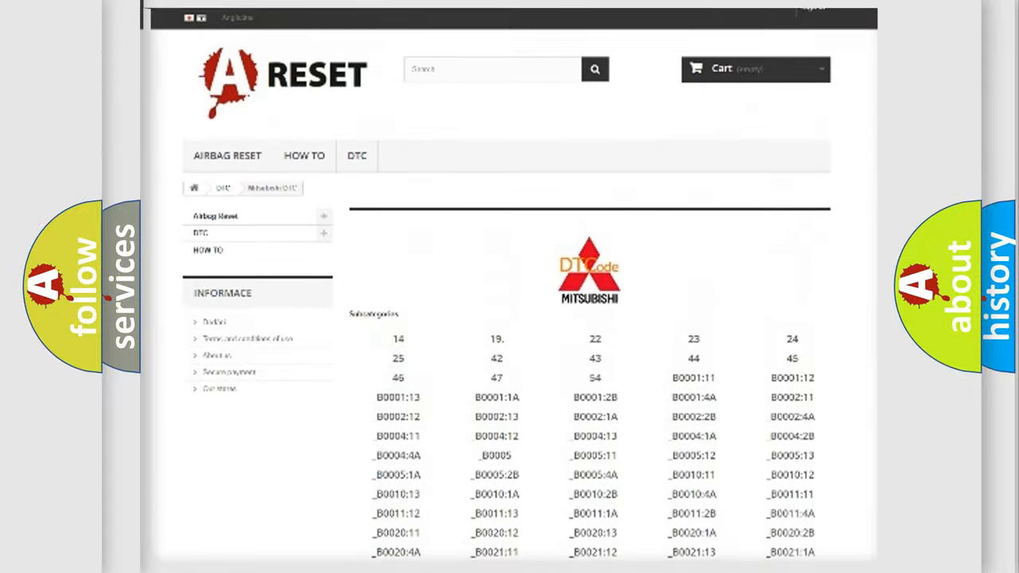